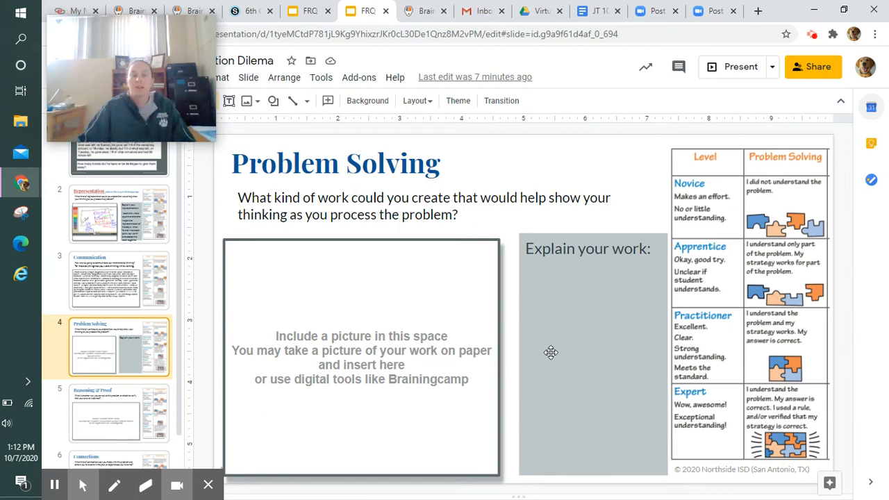
{"action": "mouse_move", "coordinate": [522, 388]}
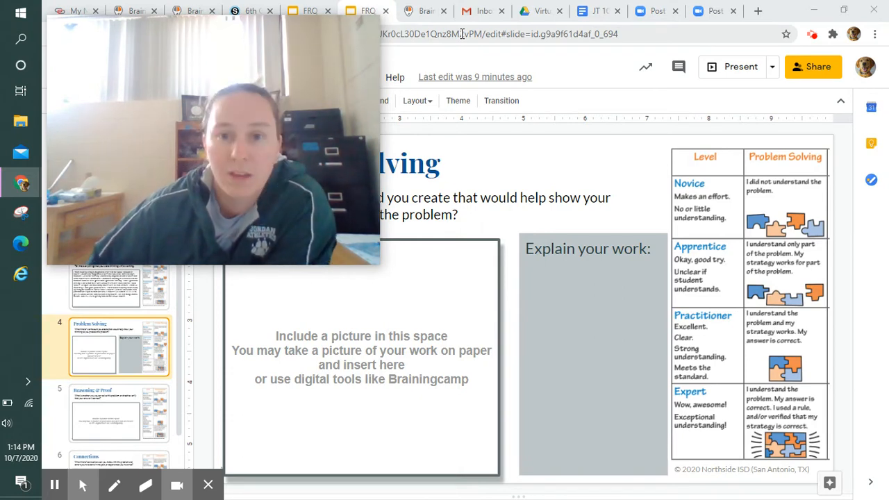
Step: Save the emailed photo of handwritten math work to the Desktop as 'FRQ Picture'
{"action": "left_click", "coordinate": [482, 10]}
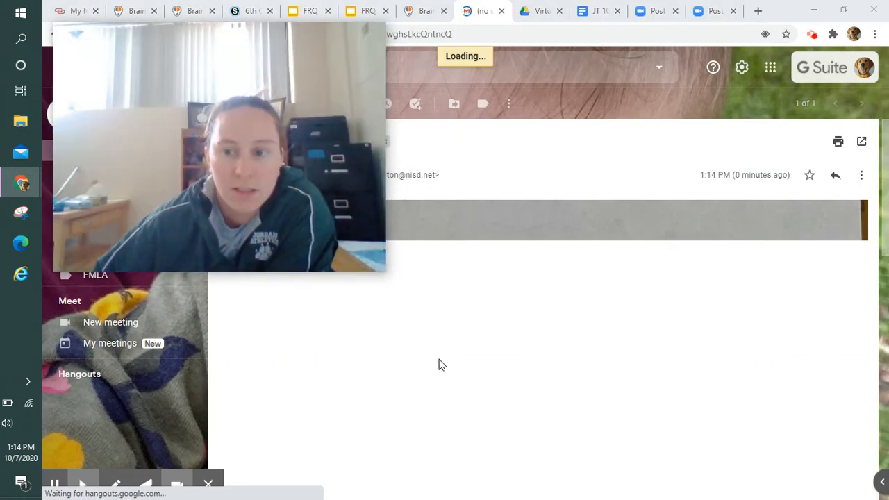
{"action": "right_click", "coordinate": [500, 354]}
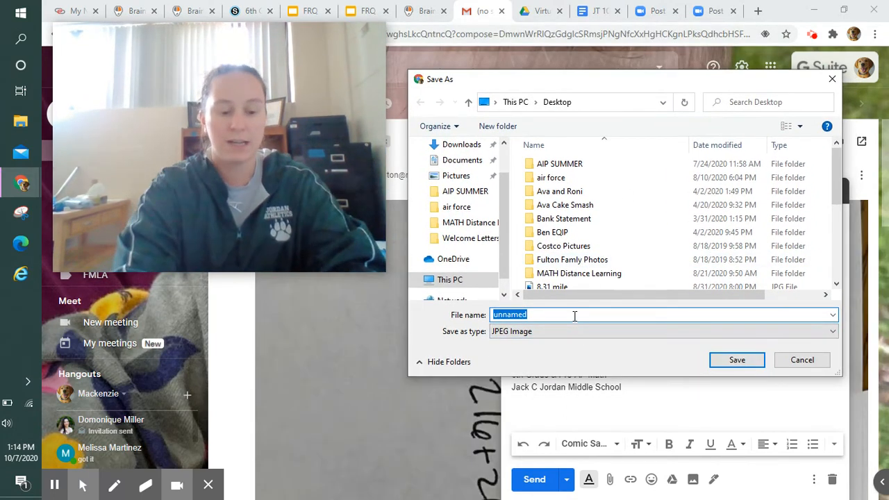
{"action": "type", "text": "FRQ P"}
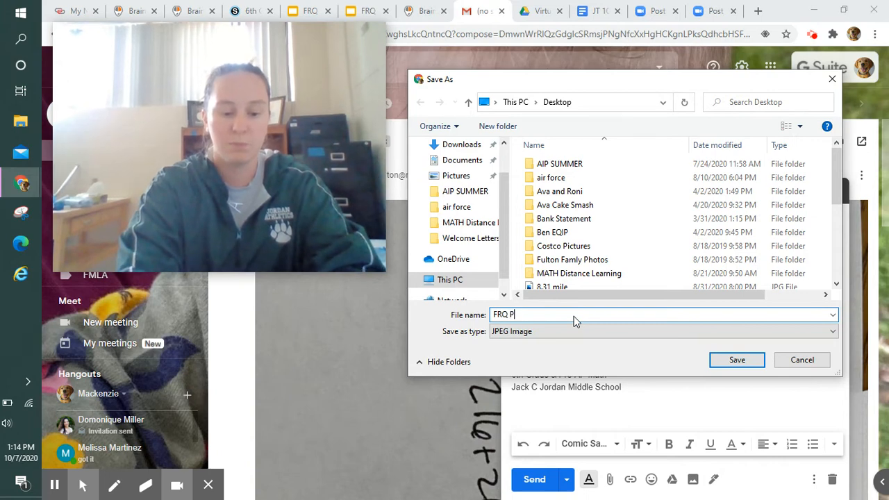
{"action": "type", "text": "icture"}
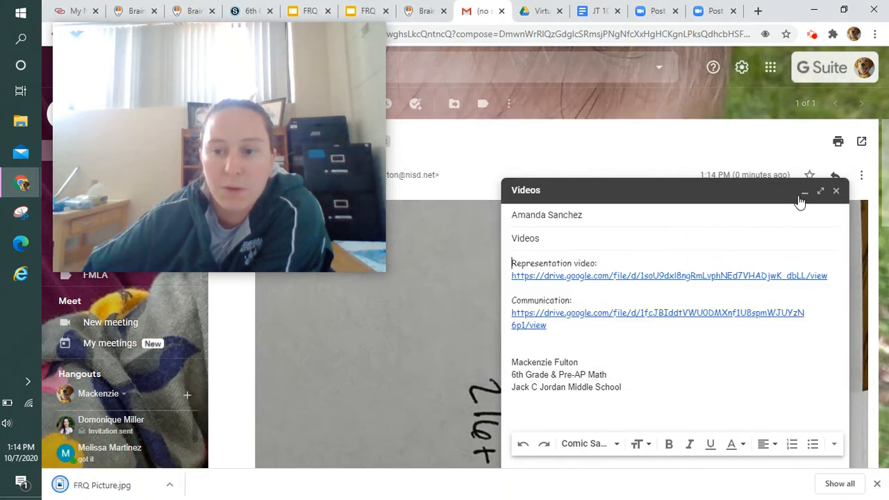
{"action": "left_click", "coordinate": [803, 193]}
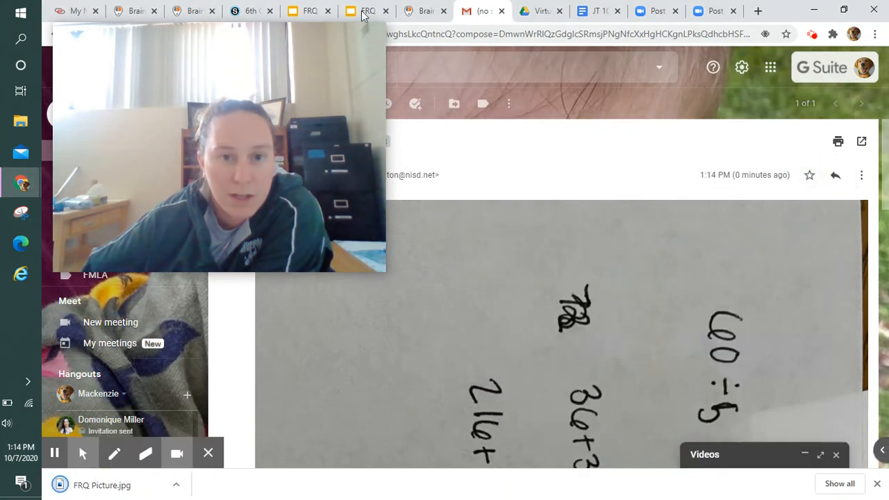
Step: Upload FRQ Picture from the Desktop onto the Problem Solving slide
{"action": "left_click", "coordinate": [367, 10]}
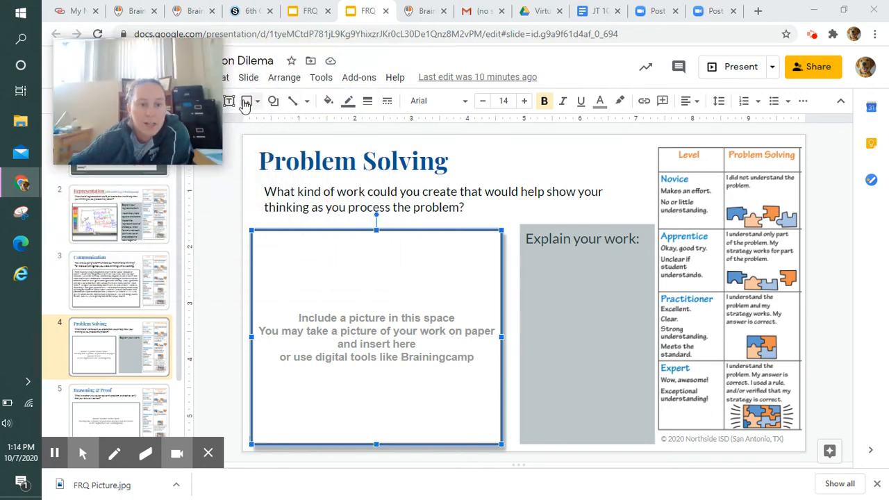
{"action": "left_click", "coordinate": [245, 100]}
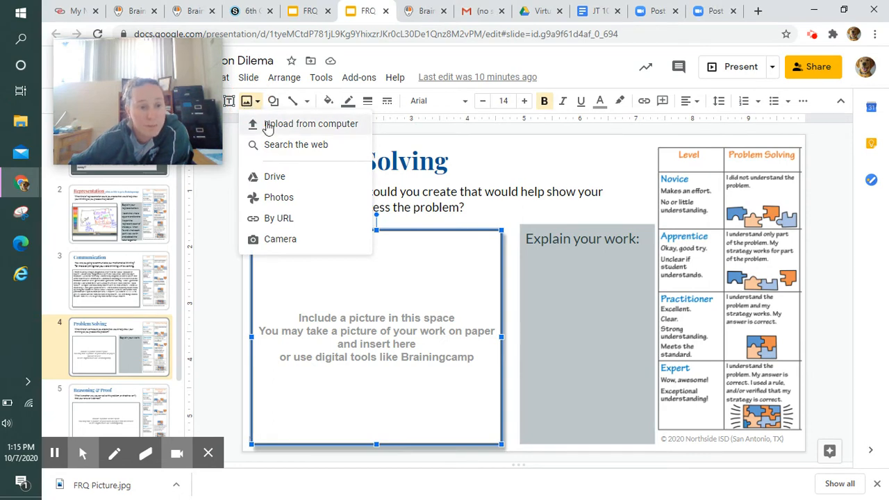
{"action": "left_click", "coordinate": [311, 124]}
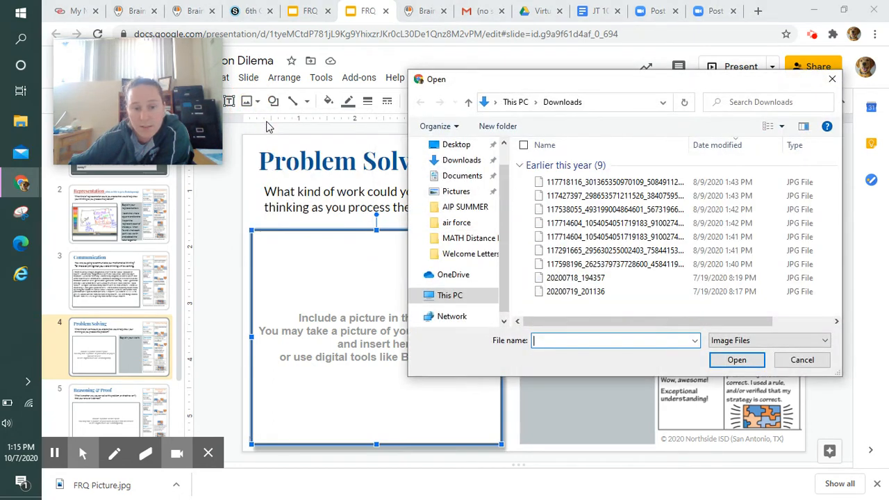
{"action": "left_click", "coordinate": [461, 160]}
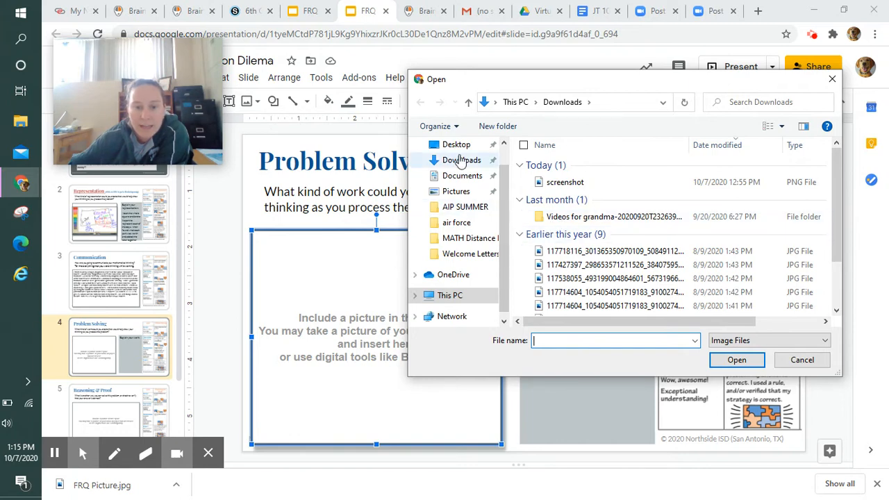
{"action": "left_click", "coordinate": [456, 144]}
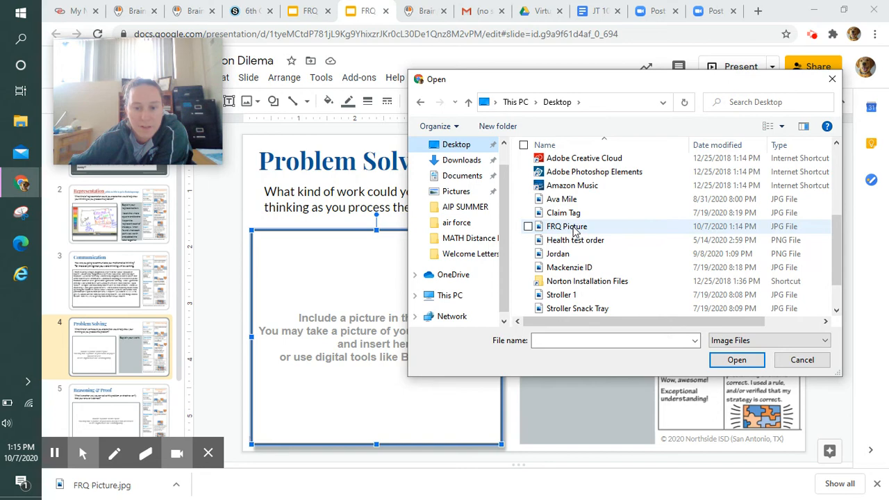
{"action": "left_click", "coordinate": [567, 225]}
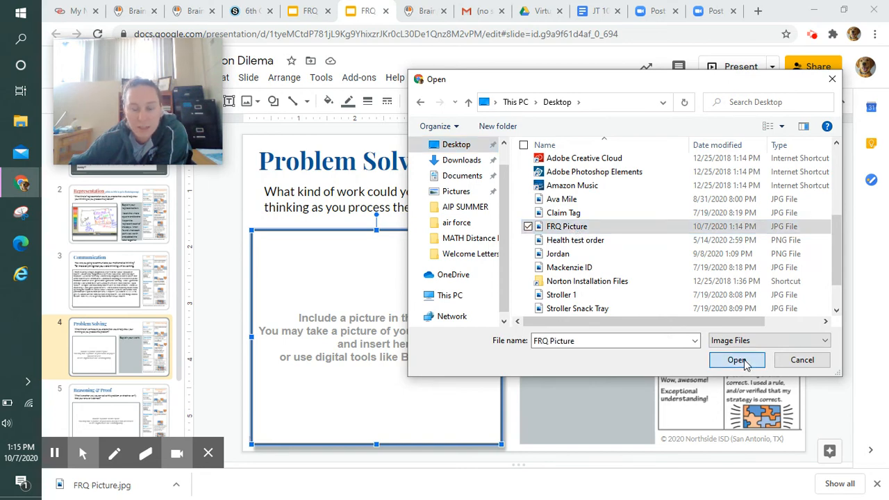
{"action": "left_click", "coordinate": [737, 360]}
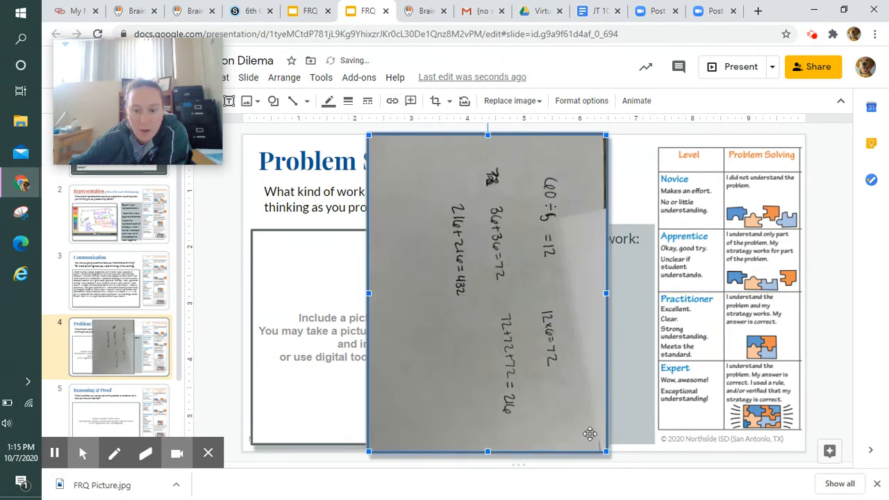
Step: Shrink the photo, drag it into the picture box, and rotate it 90°
{"action": "left_click", "coordinate": [118, 279]}
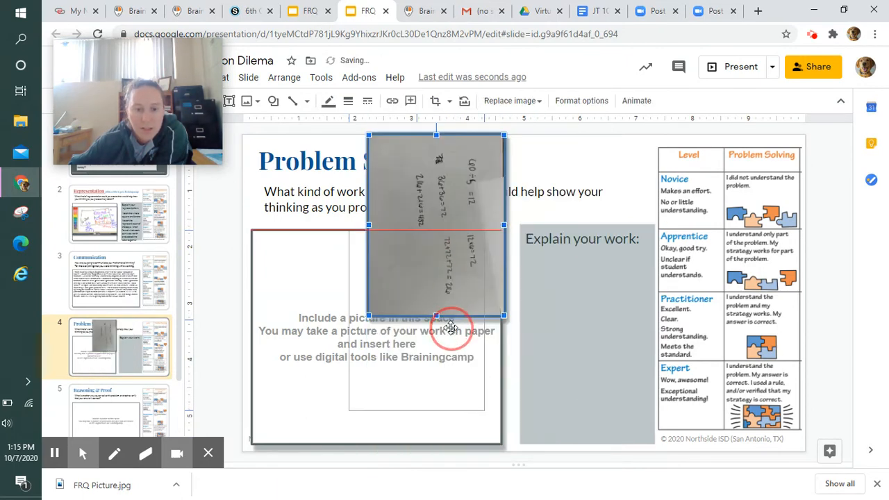
{"action": "left_click_drag", "start_coordinate": [437, 225], "coordinate": [417, 319]}
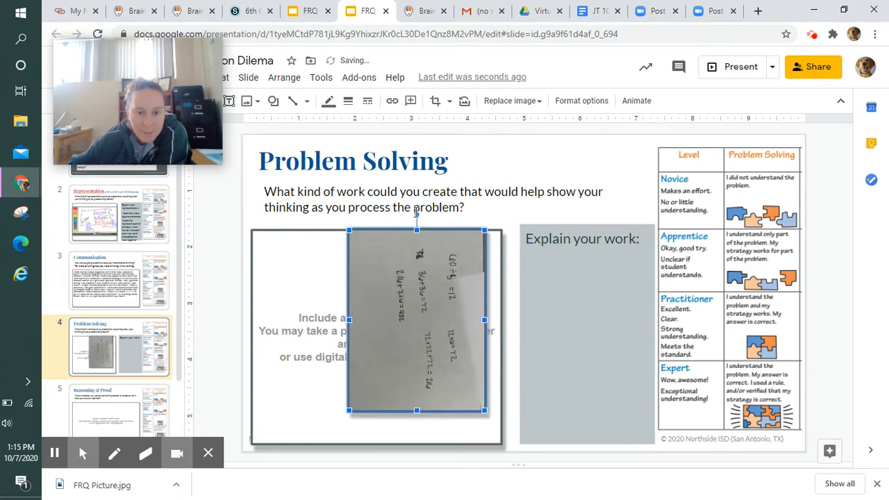
{"action": "left_click", "coordinate": [417, 214]}
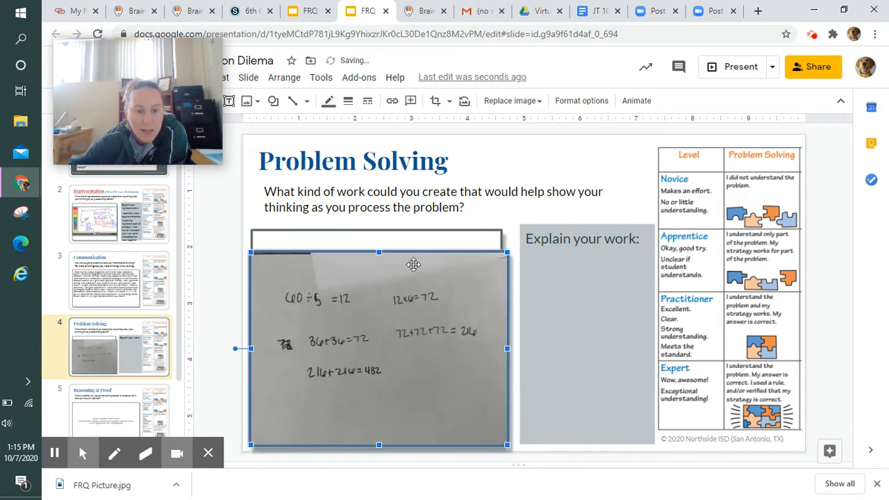
{"action": "mouse_move", "coordinate": [354, 268]}
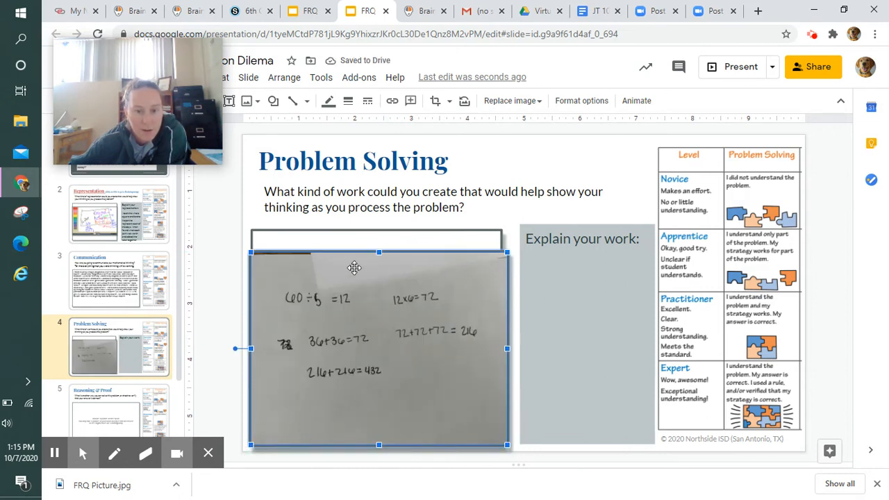
{"action": "mouse_move", "coordinate": [566, 257]}
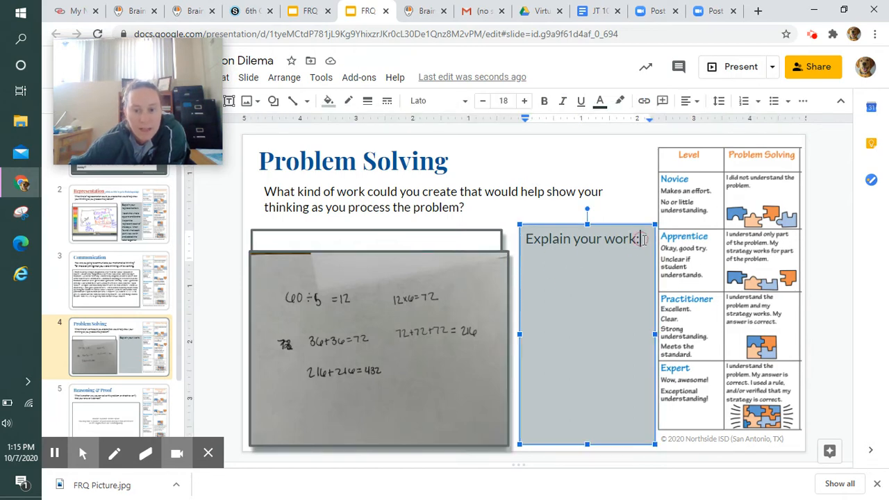
{"action": "mouse_move", "coordinate": [634, 228]}
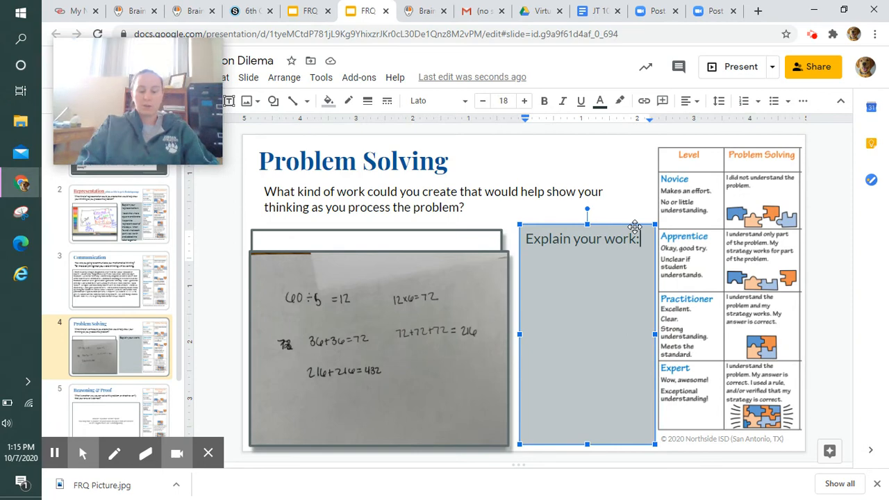
Step: Type the first sentence, explaining that 60 was divided by 5
{"action": "type", "text": "I"}
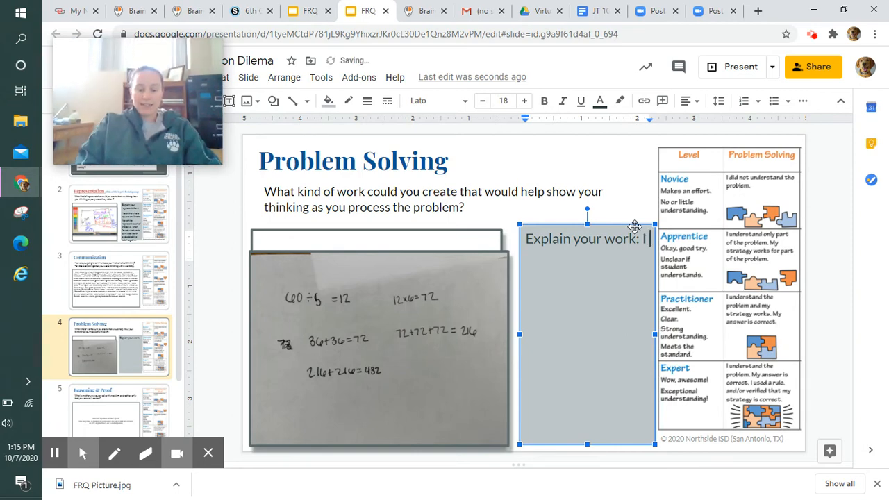
{"action": "type", "text": "did 60"}
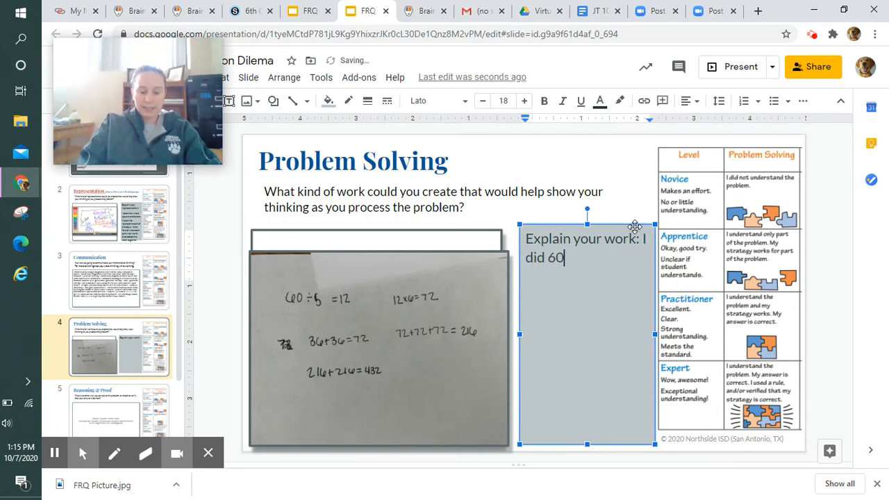
{"action": "type", "text": "divided by 12 because"}
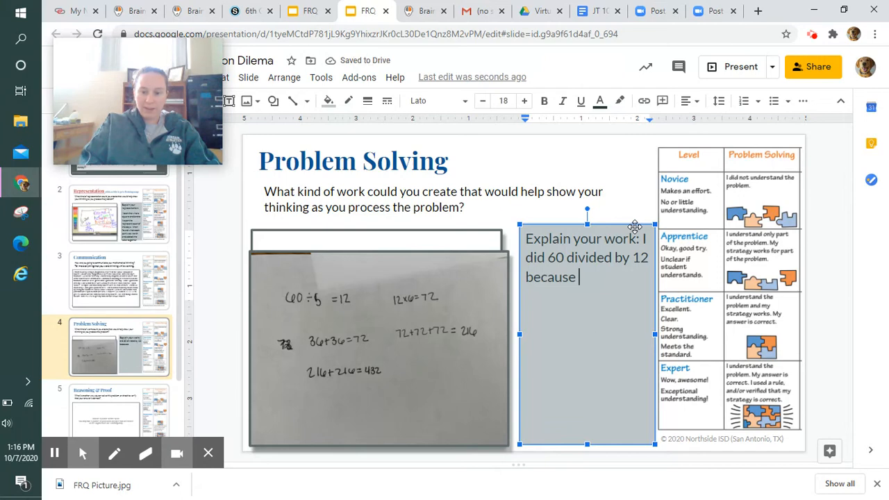
{"action": "key", "text": "Backspace"}
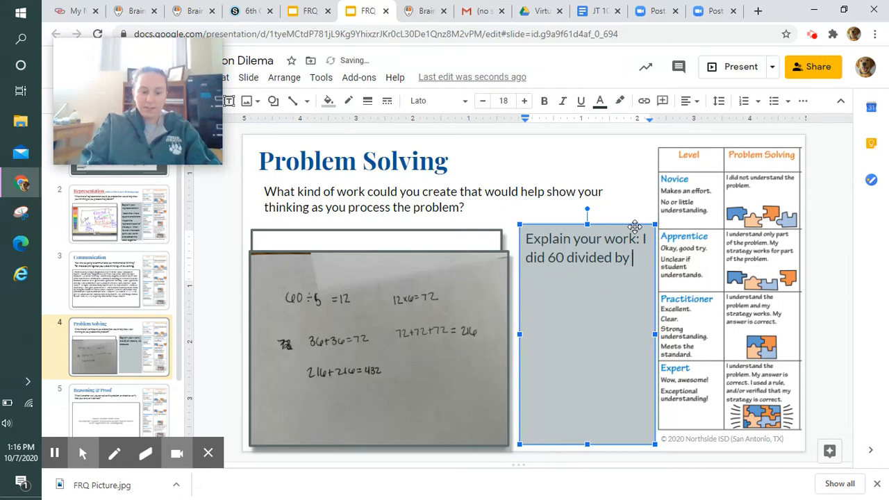
{"action": "type", "text": "5 because I had"}
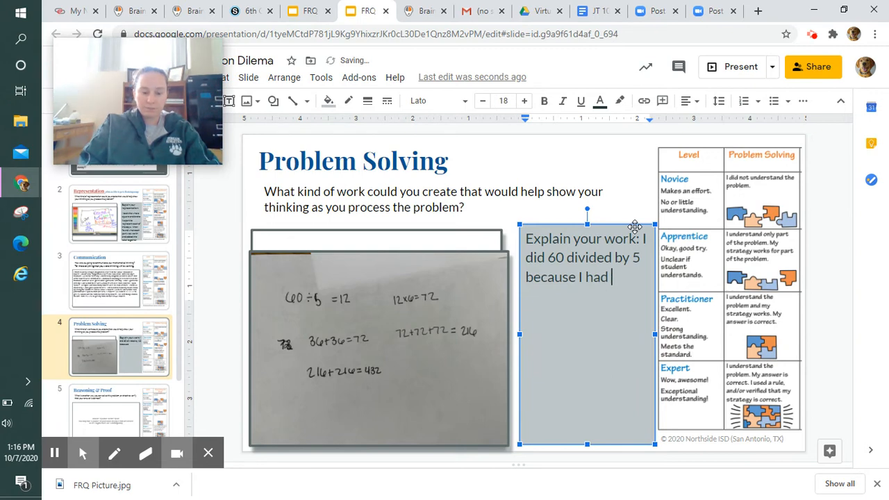
{"action": "type", "text": "5 equal spac"}
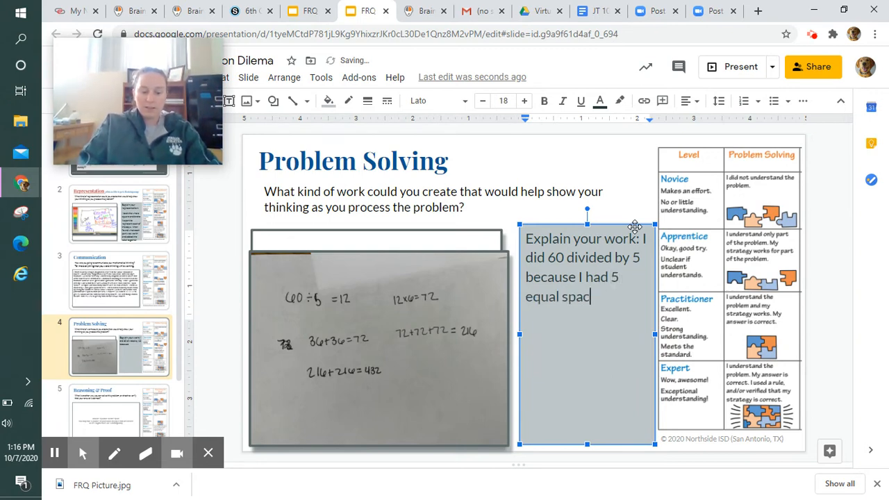
{"action": "type", "text": "es left ove"}
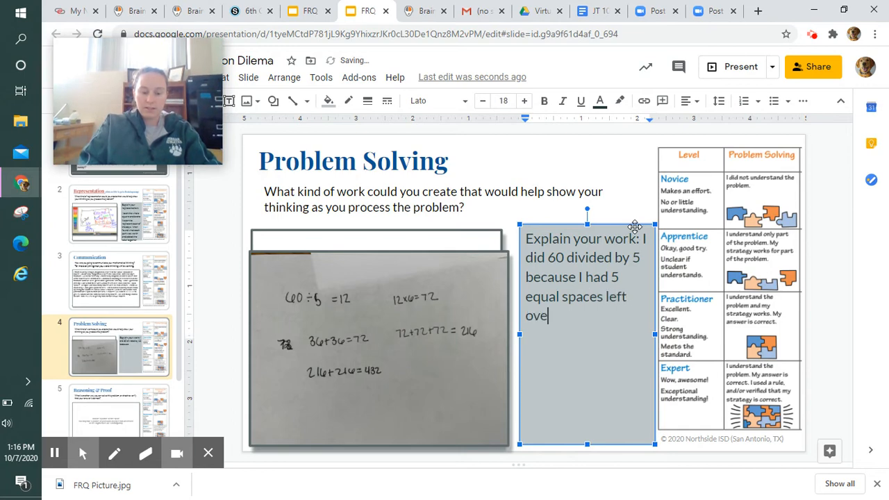
{"action": "type", "text": "r that i"}
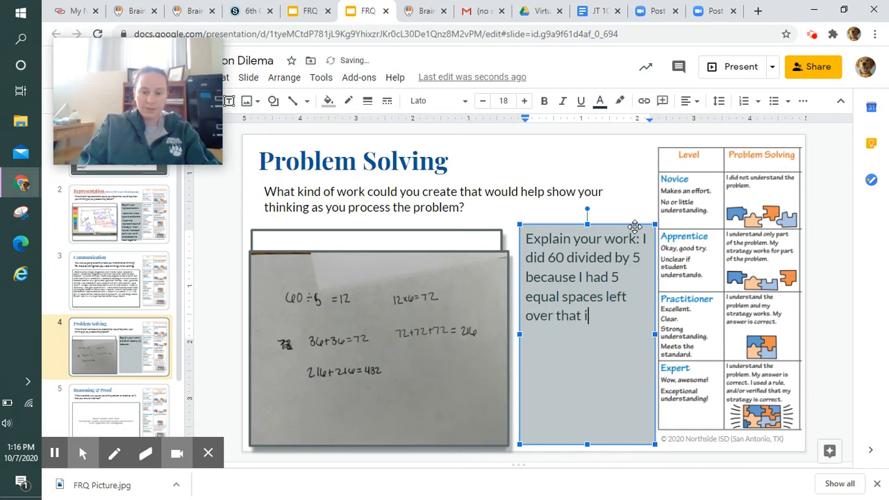
{"action": "type", "text": "needed"}
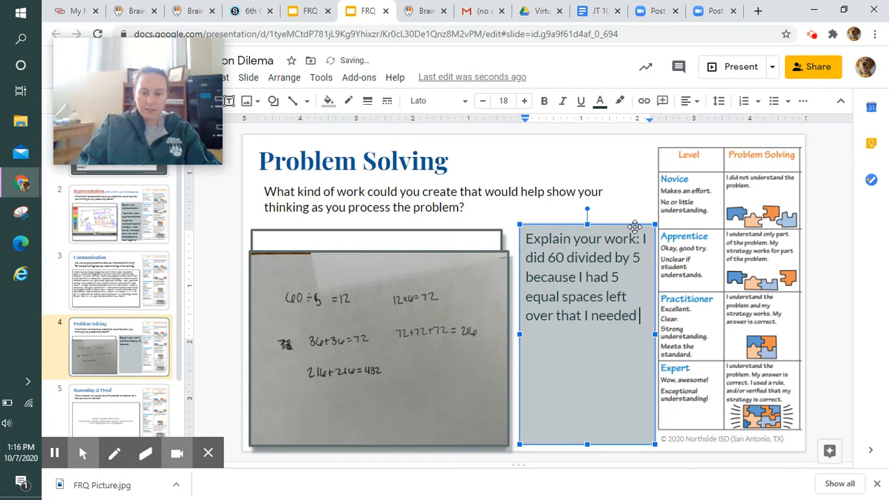
{"action": "type", "text": "to know."}
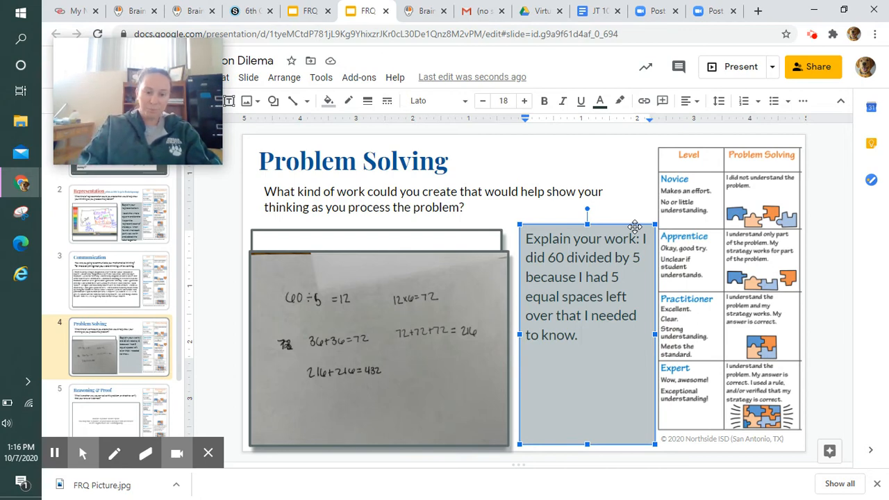
Step: Type the second sentence: 12 times 6 gives what the whole section was worth
{"action": "type", "text": "WE"}
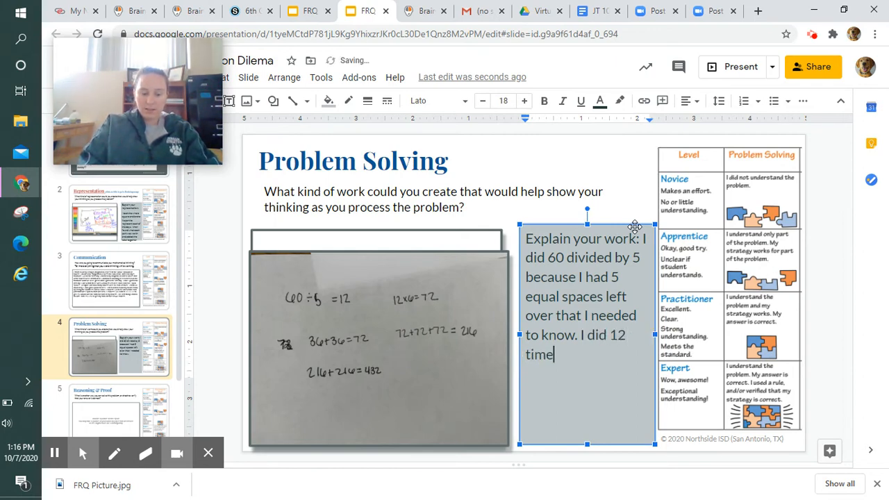
{"action": "type", "text": "6 because I wanted to"}
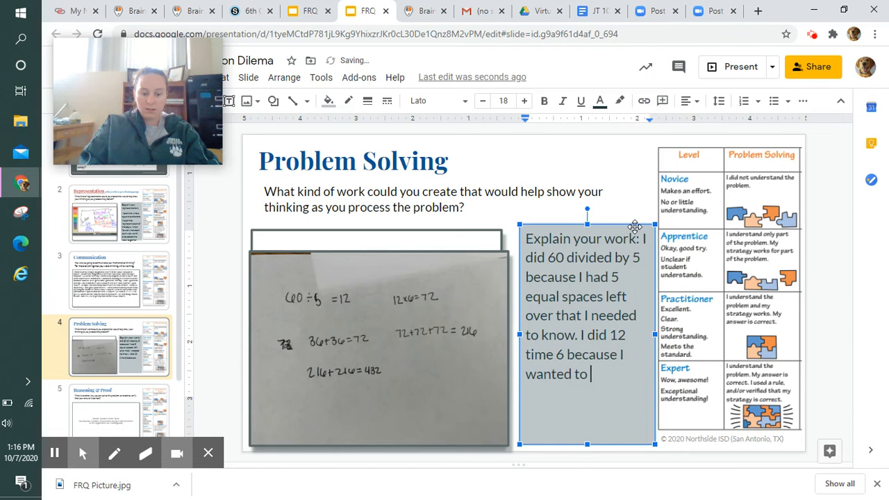
{"action": "type", "text": "know what tha"}
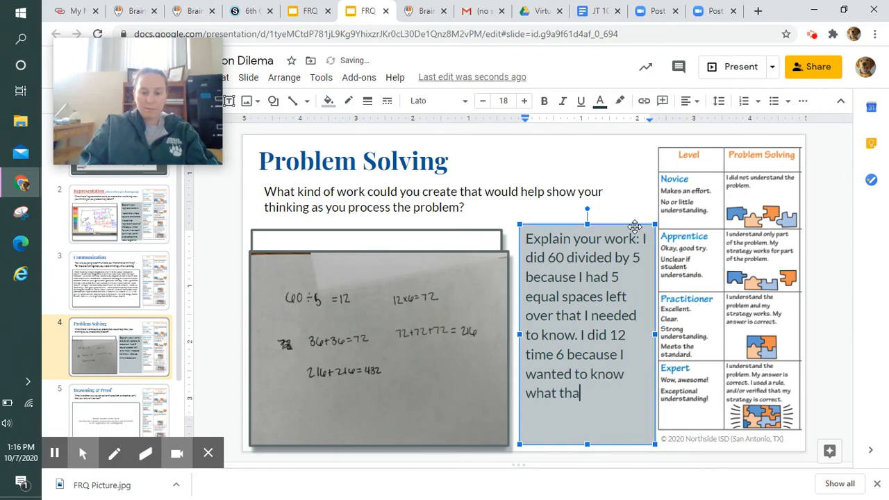
{"action": "type", "text": "whole"}
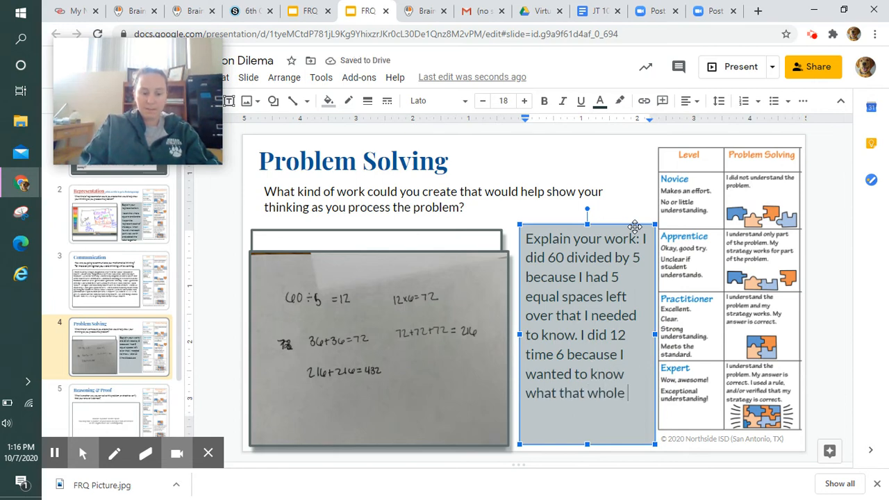
{"action": "type", "text": "section"}
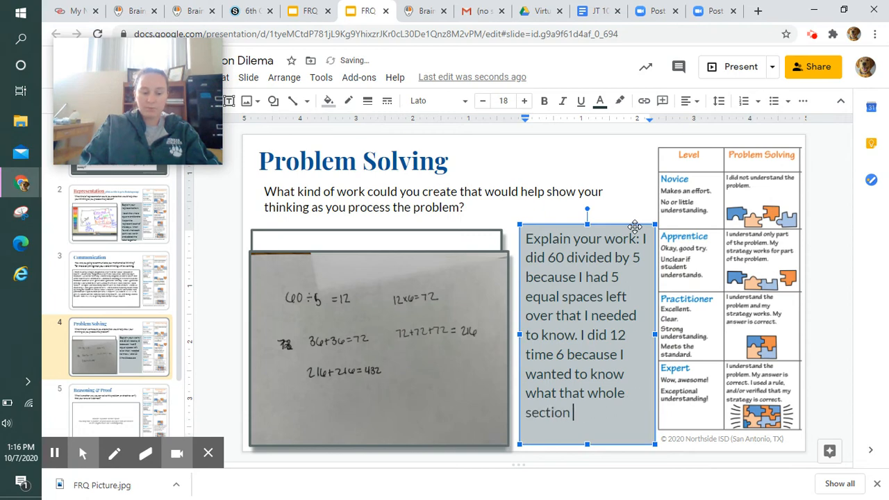
{"action": "type", "text": "was worth"}
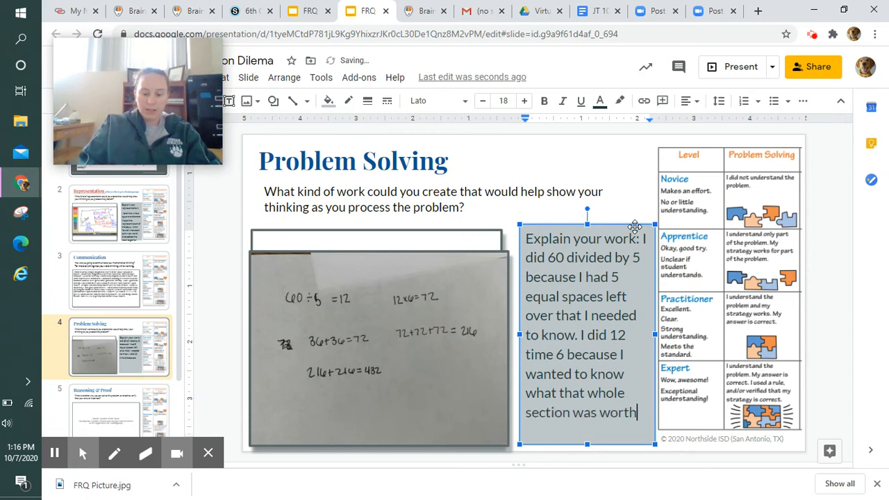
{"action": "type", "text": "......."}
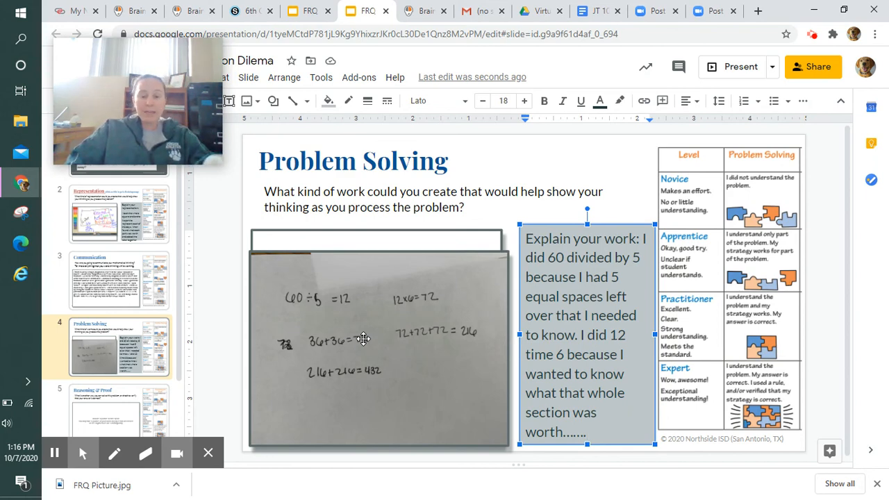
{"action": "mouse_move", "coordinate": [572, 302]}
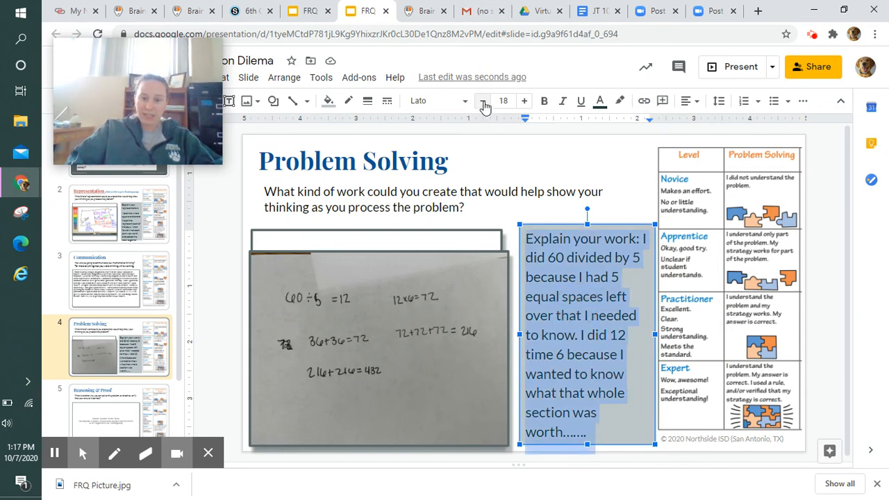
Step: Reduce the explanation text font size from 18 to 12 with two decreases
{"action": "left_click", "coordinate": [483, 101]}
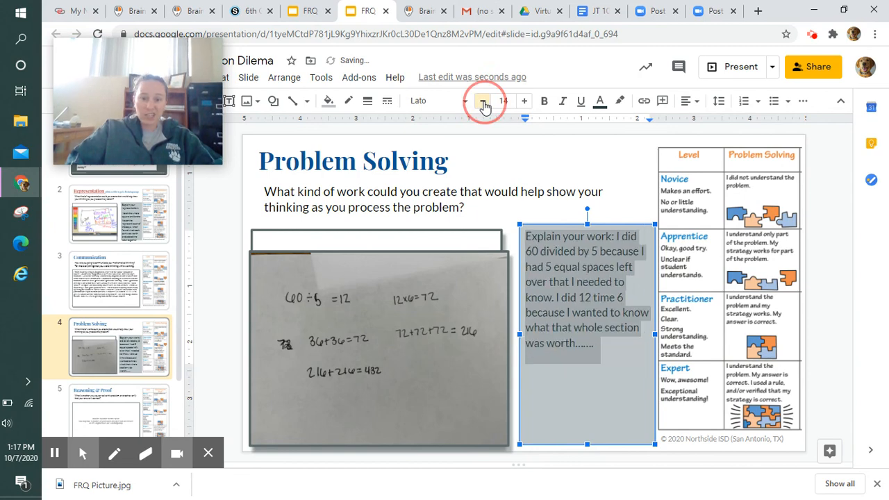
{"action": "left_click", "coordinate": [482, 100]}
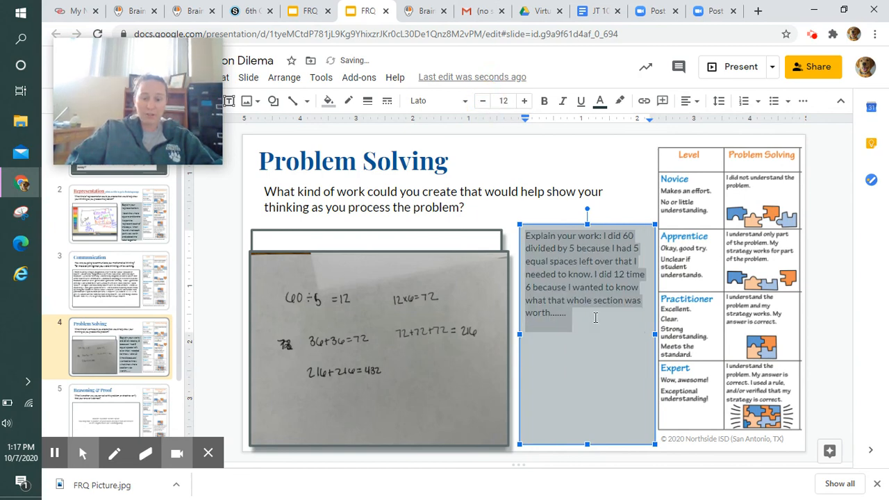